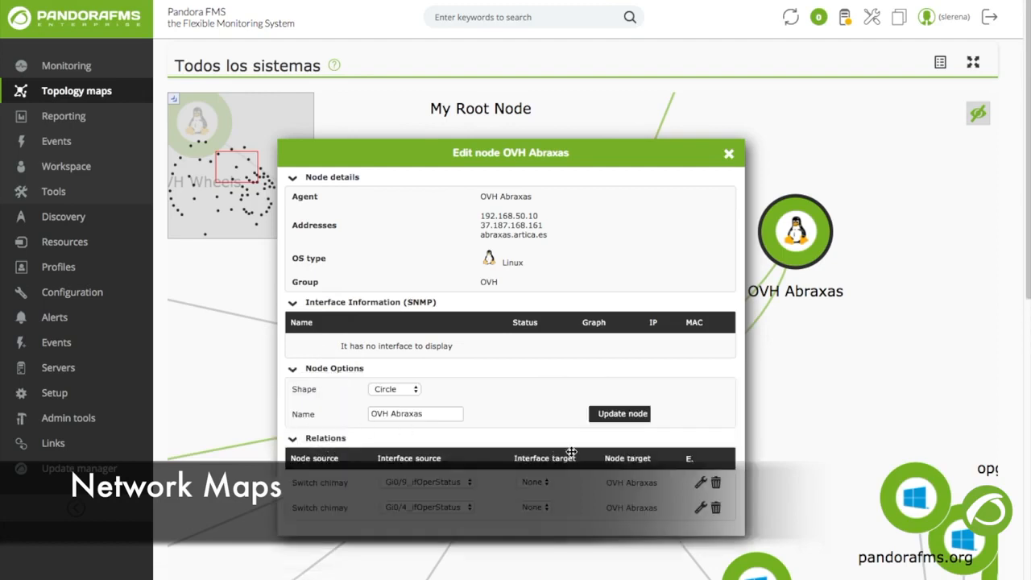
Show the Dynamic network map sunburst zoomed into the newfork.artica.es agent's modules.
{"action": "left_click", "coordinate": [729, 155]}
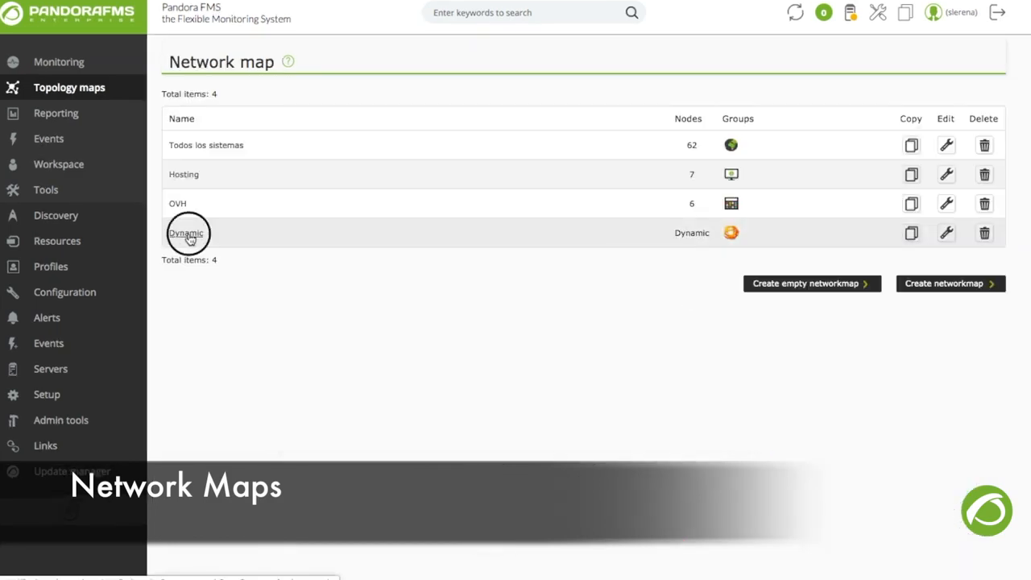
{"action": "left_click", "coordinate": [187, 232]}
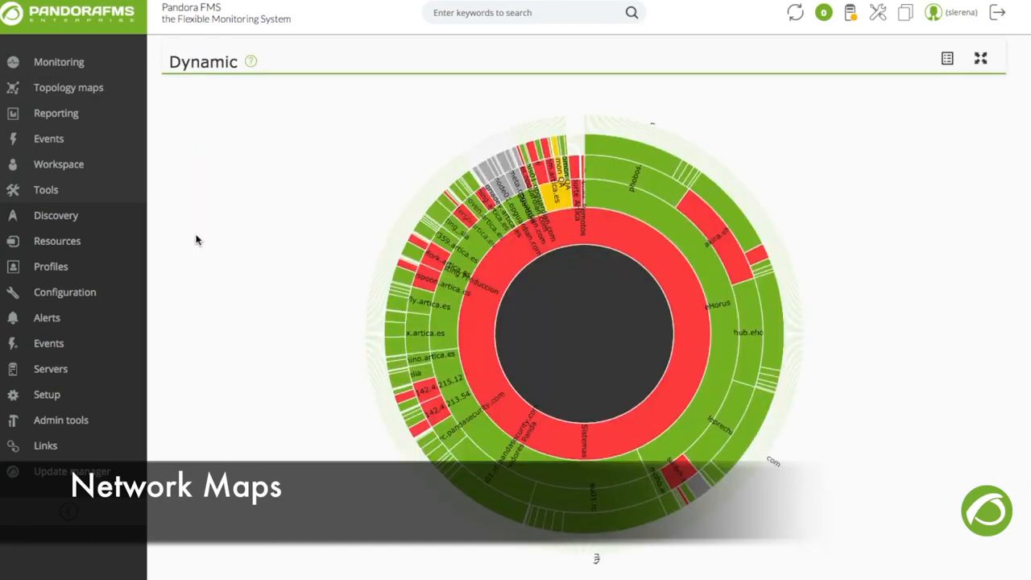
{"action": "mouse_move", "coordinate": [433, 259]}
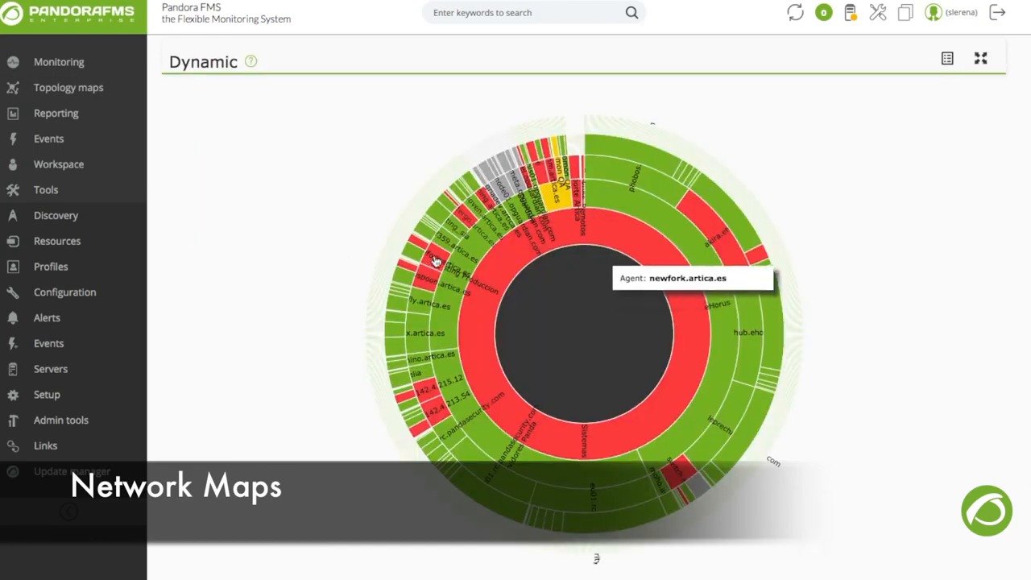
{"action": "left_click", "coordinate": [435, 258]}
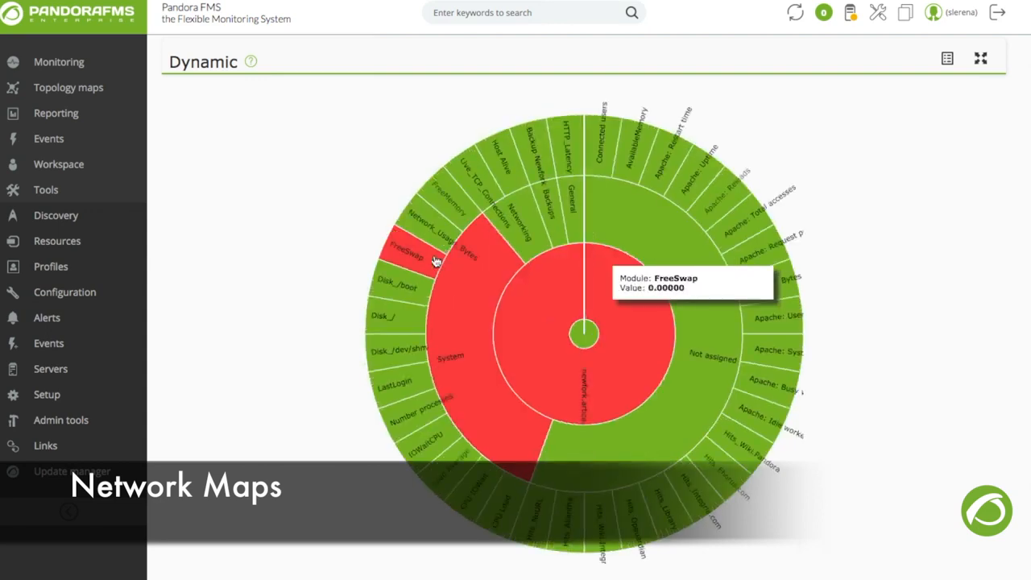
{"action": "mouse_move", "coordinate": [475, 280]}
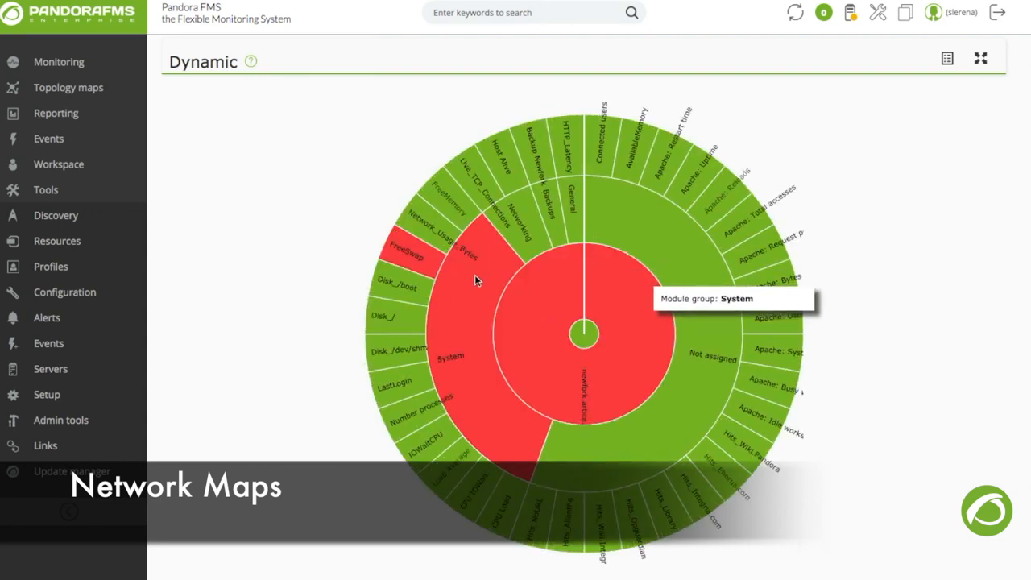
{"action": "mouse_move", "coordinate": [577, 240]}
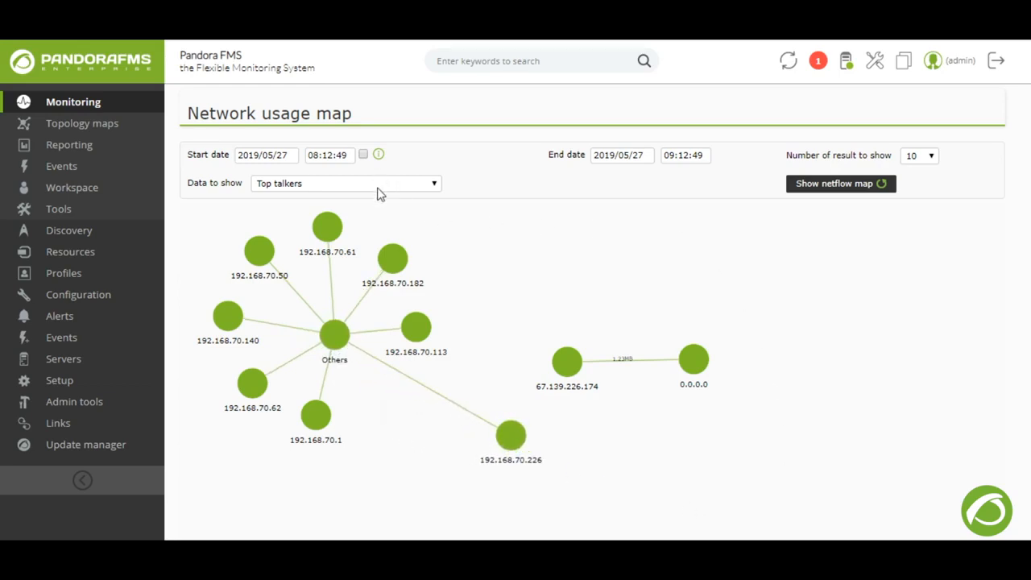
Redraw the network usage map for Top listeners and view the netflow area graph.
{"action": "left_click", "coordinate": [345, 184]}
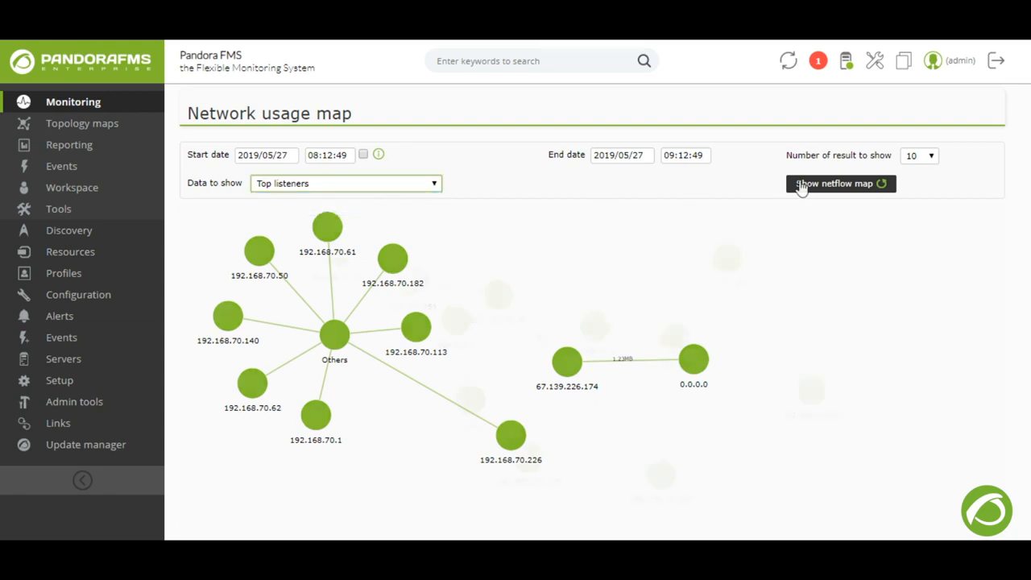
{"action": "left_click", "coordinate": [841, 183]}
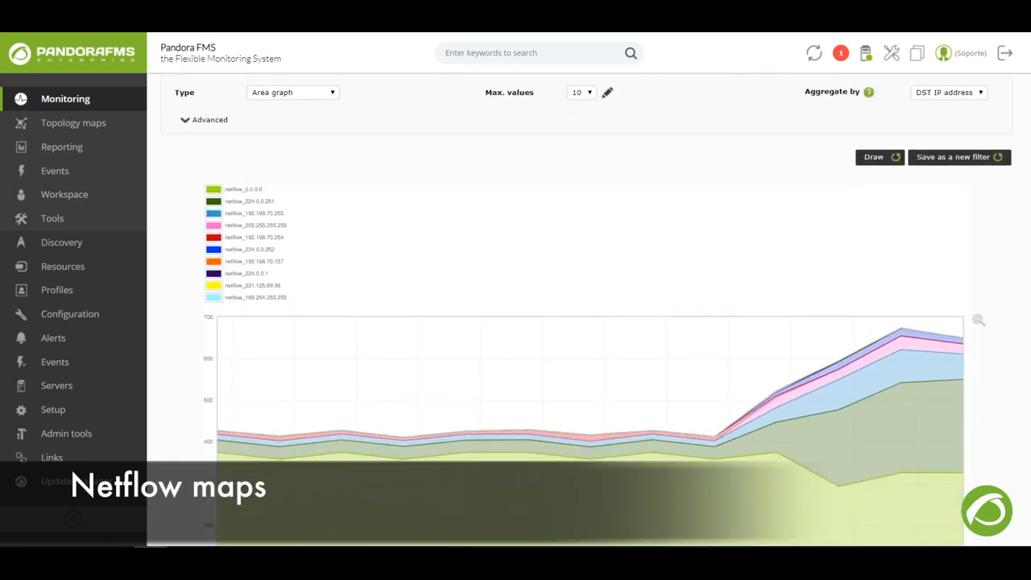
{"action": "scroll", "scroll_direction": "down", "scroll_amount": 3}
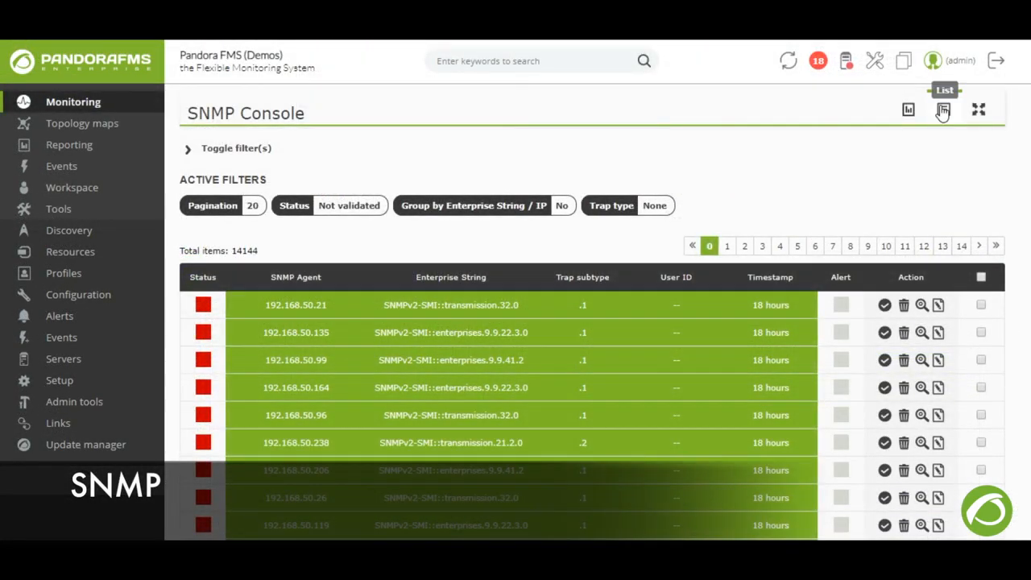
Scroll through the SNMP Console list of unvalidated traps.
{"action": "scroll", "scroll_direction": "down", "scroll_amount": 3}
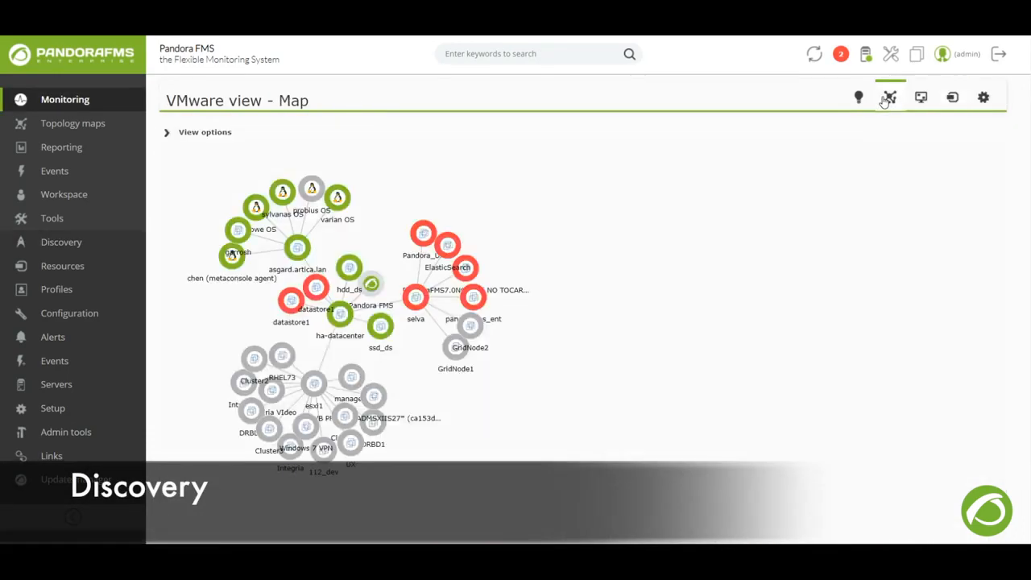
View the VMware map and an agent's modules, then list the Artorias satellite's agents.
{"action": "left_click", "coordinate": [921, 98]}
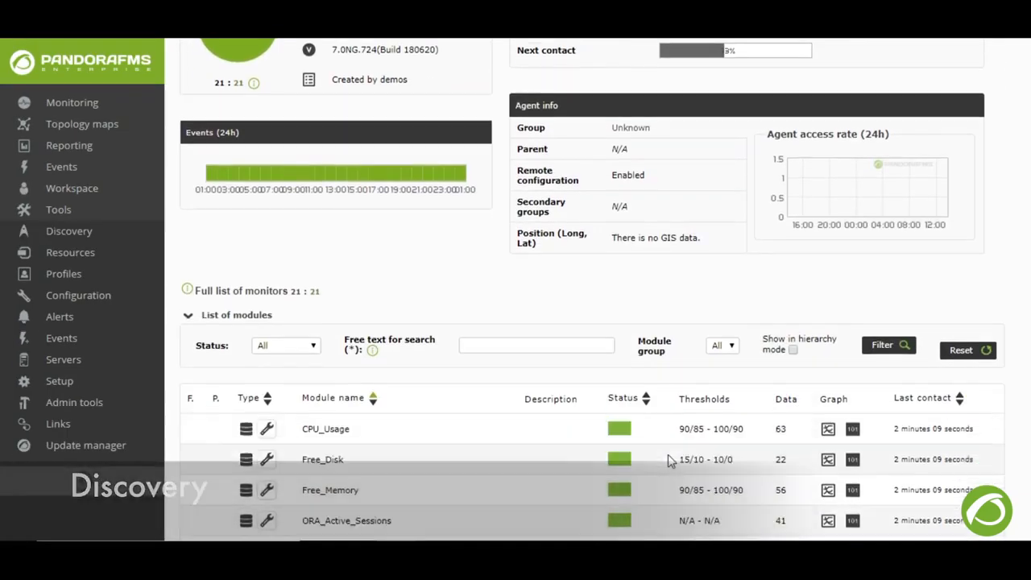
{"action": "left_click", "coordinate": [64, 361]}
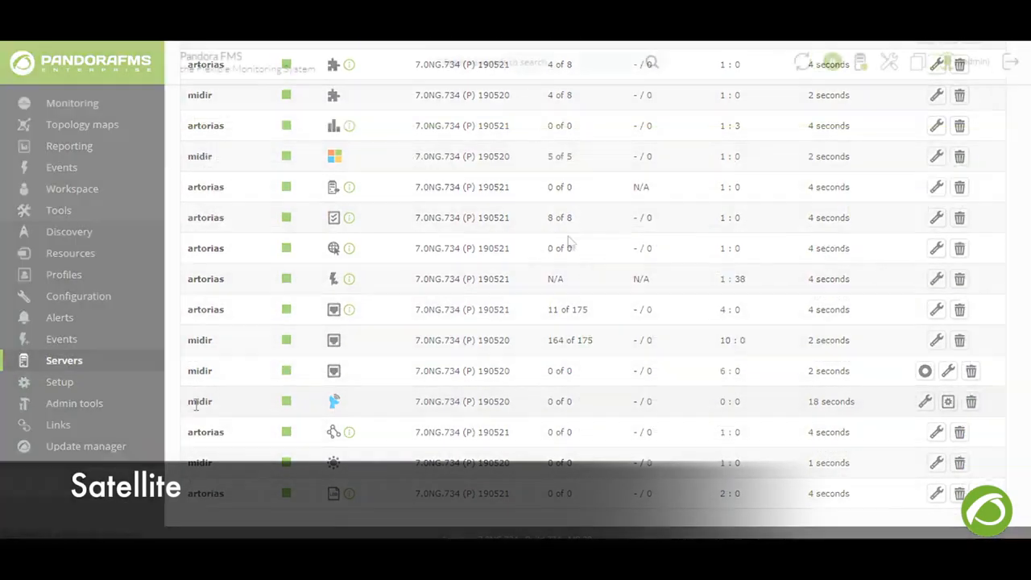
{"action": "left_click", "coordinate": [71, 253]}
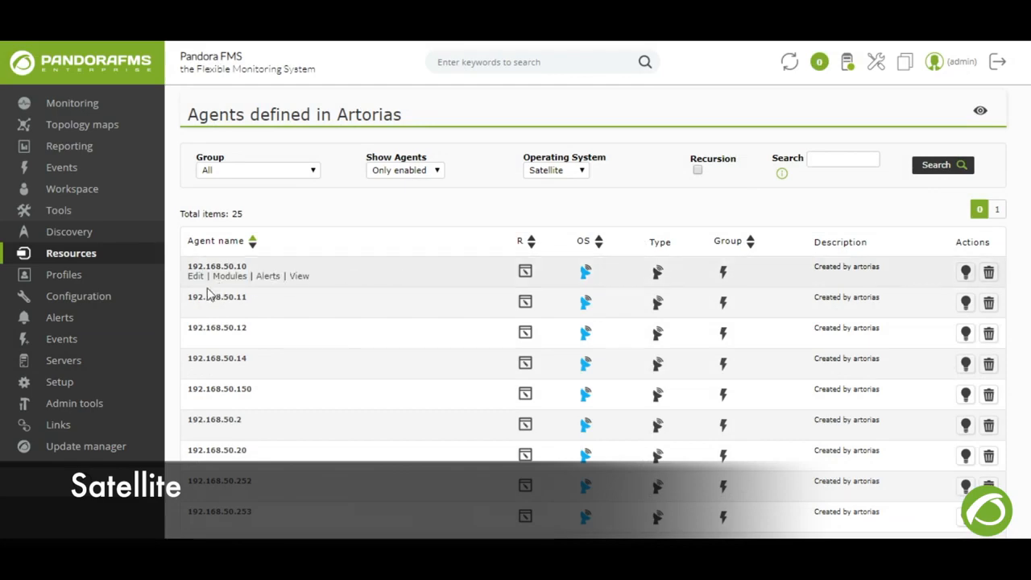
{"action": "scroll", "scroll_direction": "down", "scroll_amount": 3}
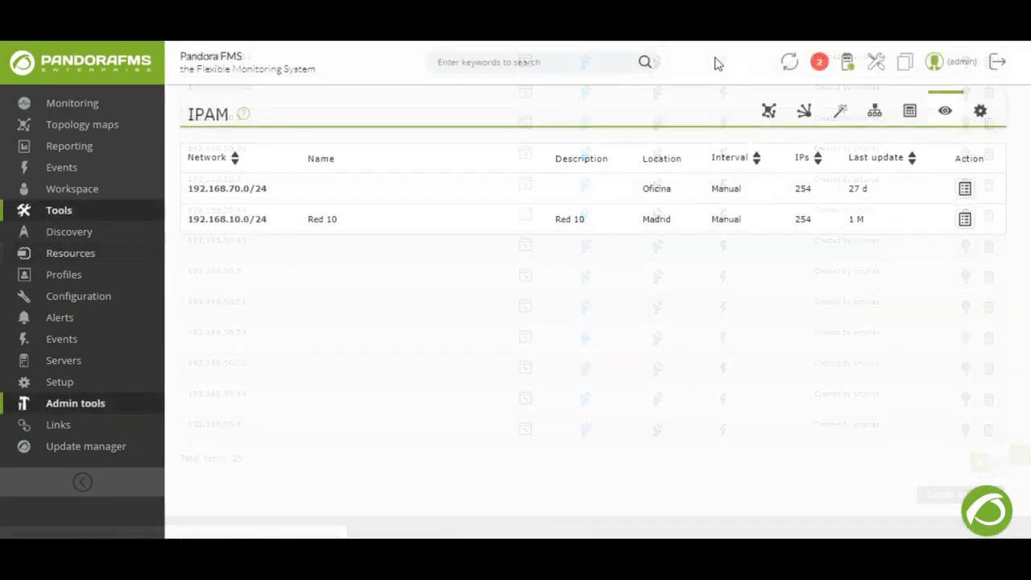
Show the North supernet statistics and the 192.168.70.0/24 network details.
{"action": "left_click", "coordinate": [802, 111]}
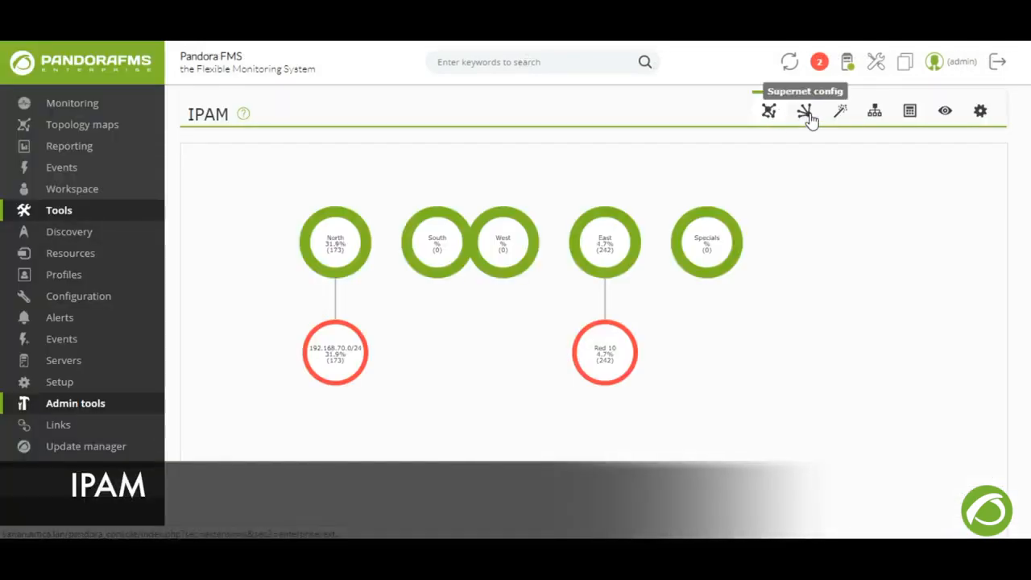
{"action": "left_click", "coordinate": [804, 110]}
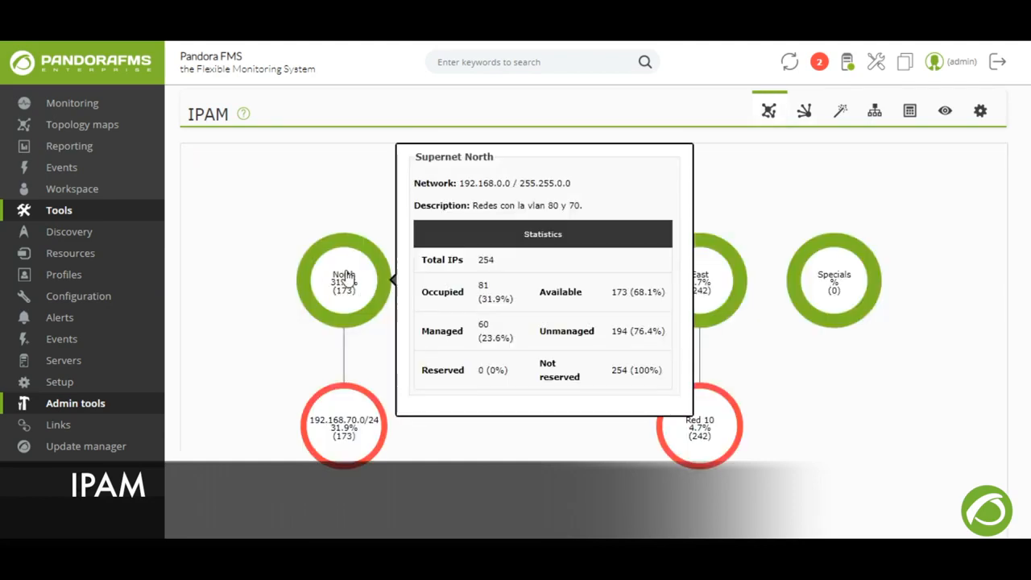
{"action": "mouse_move", "coordinate": [342, 254]}
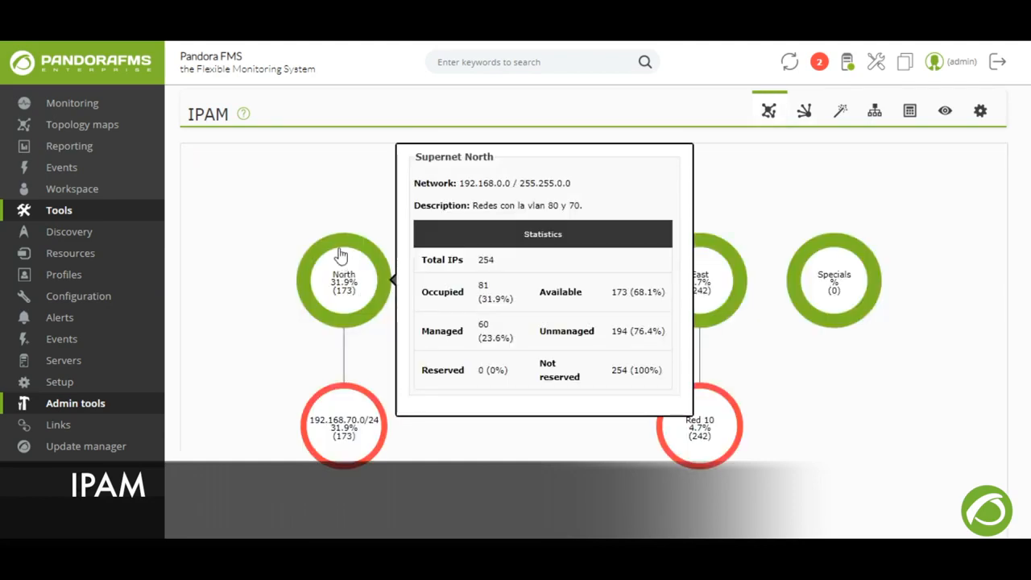
{"action": "left_click", "coordinate": [345, 425]}
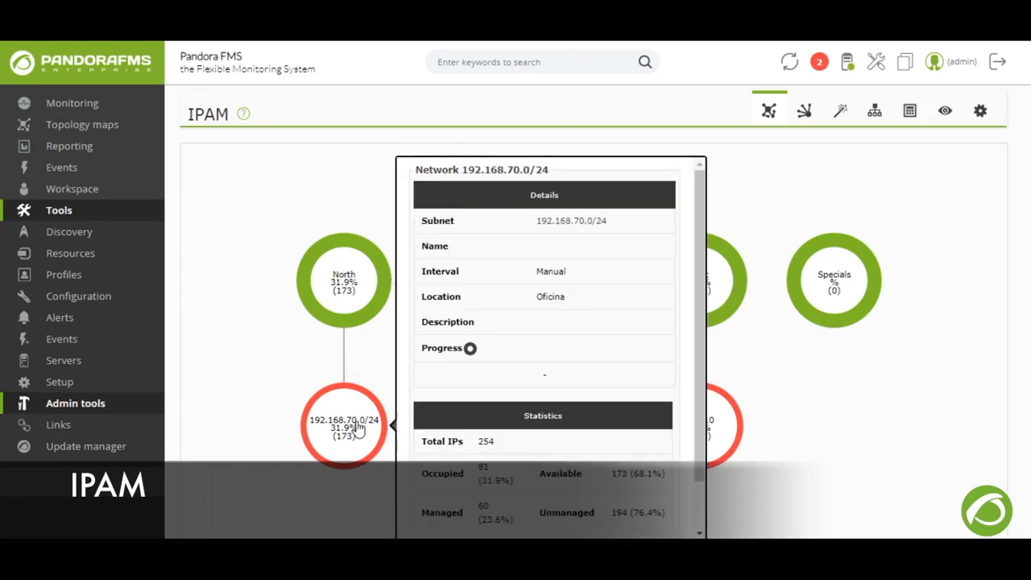
Open the North supernet's networks and view the 192.168.70.0/24 IP address grid.
{"action": "left_click", "coordinate": [802, 109]}
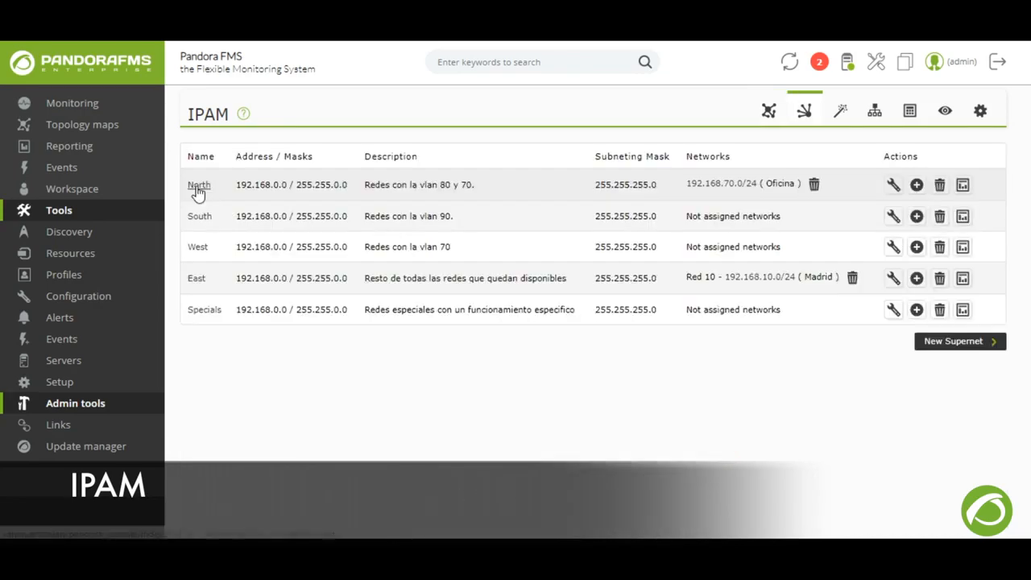
{"action": "left_click", "coordinate": [200, 183]}
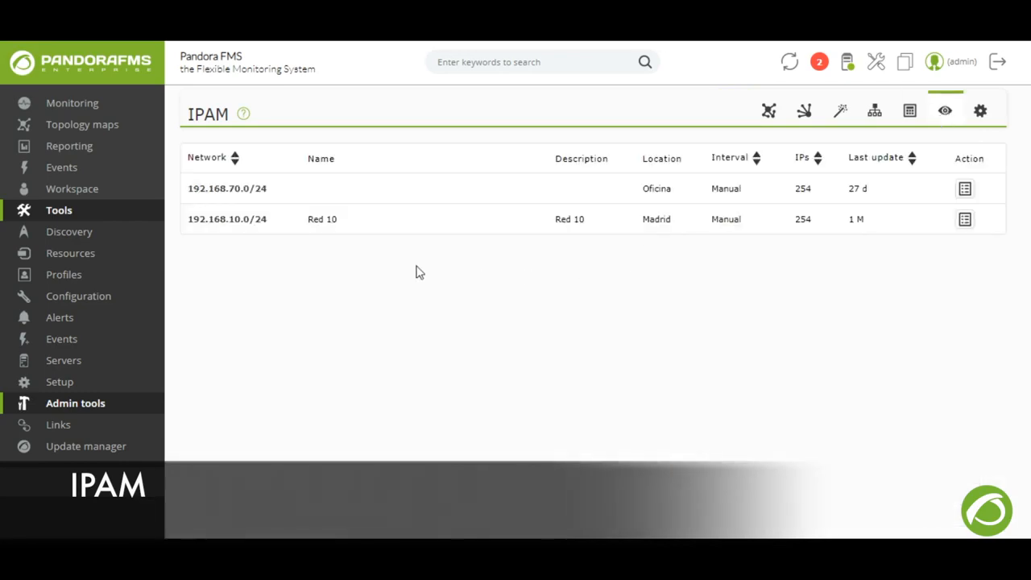
{"action": "left_click", "coordinate": [963, 187]}
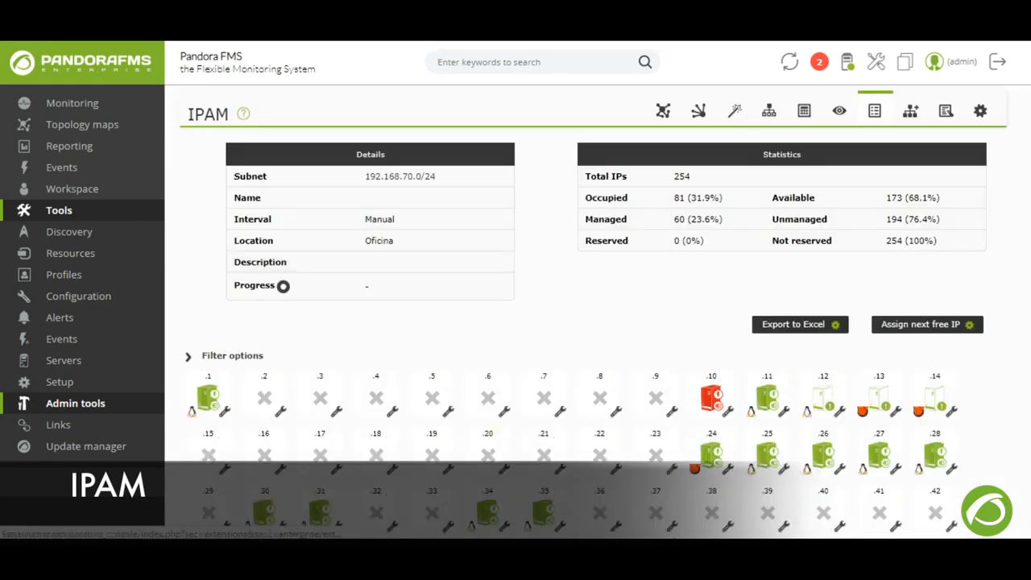
{"action": "scroll", "scroll_direction": "down", "scroll_amount": 3}
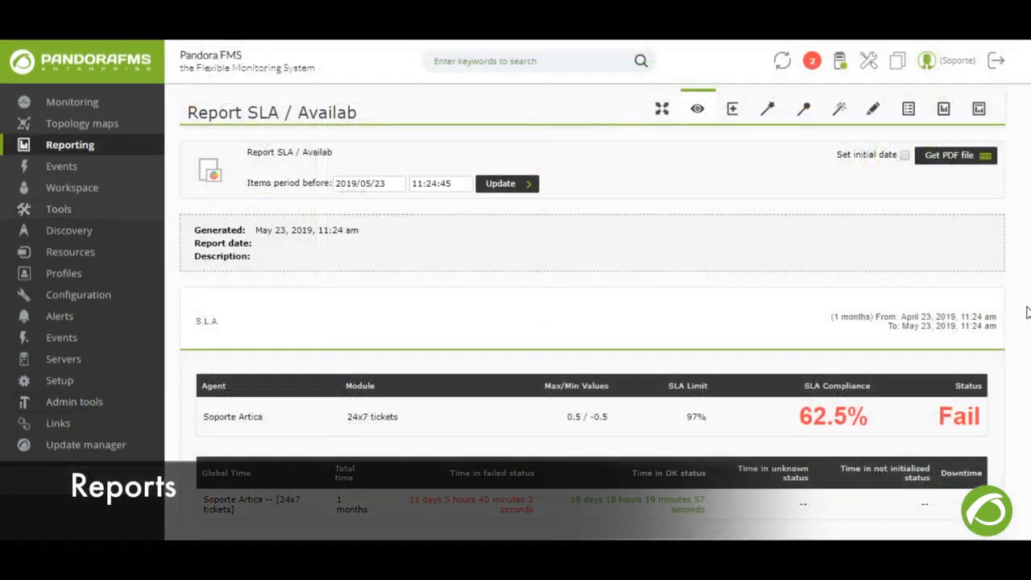
Scroll through the SLA report sections, Free_RAM baseline graph and monthly per-day compliance.
{"action": "scroll", "scroll_direction": "down", "scroll_amount": 3}
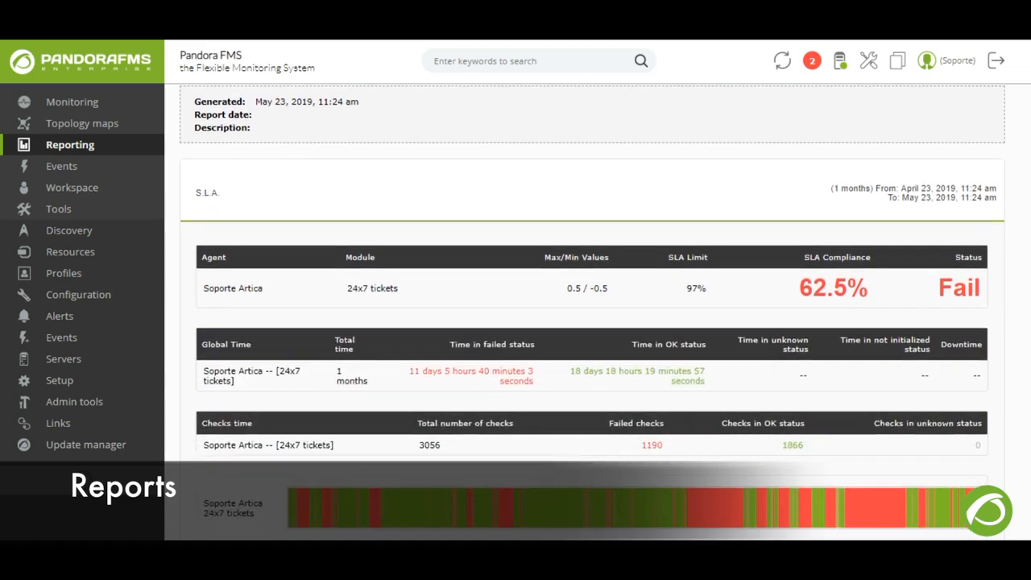
{"action": "scroll", "scroll_direction": "down", "scroll_amount": 3}
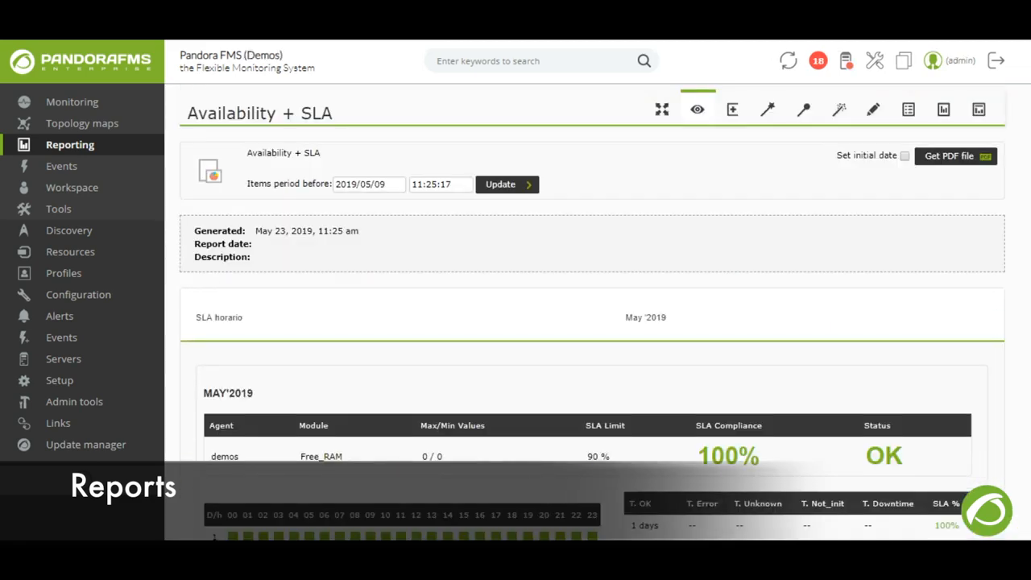
{"action": "scroll", "scroll_direction": "down", "scroll_amount": 3}
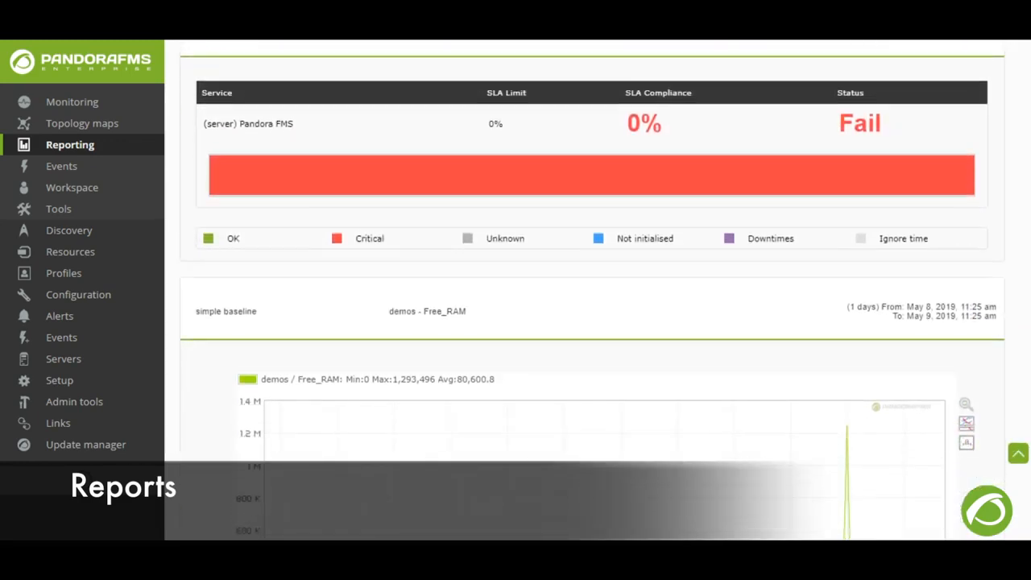
{"action": "scroll", "scroll_direction": "down", "scroll_amount": 3}
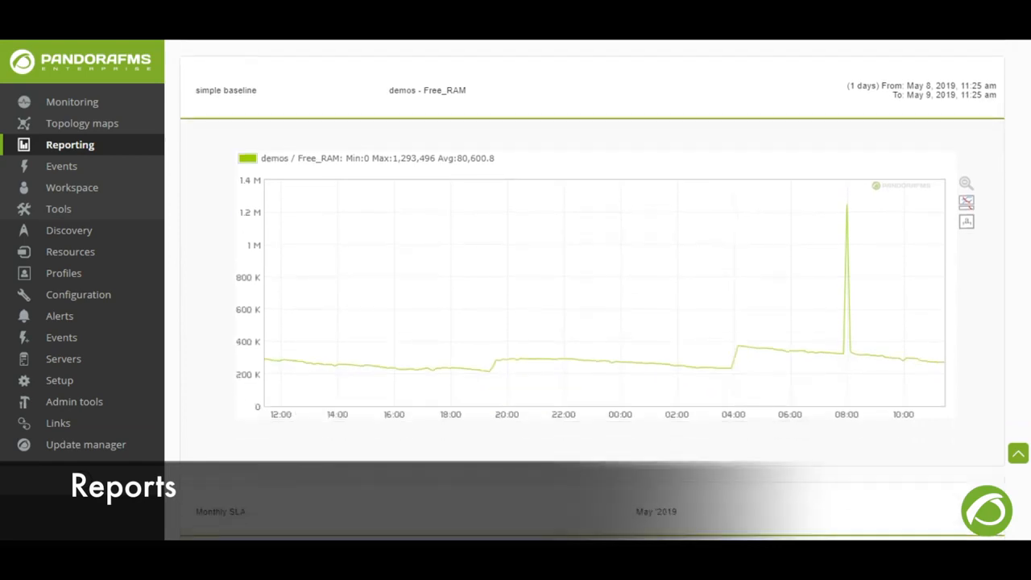
{"action": "scroll", "scroll_direction": "down", "scroll_amount": 3}
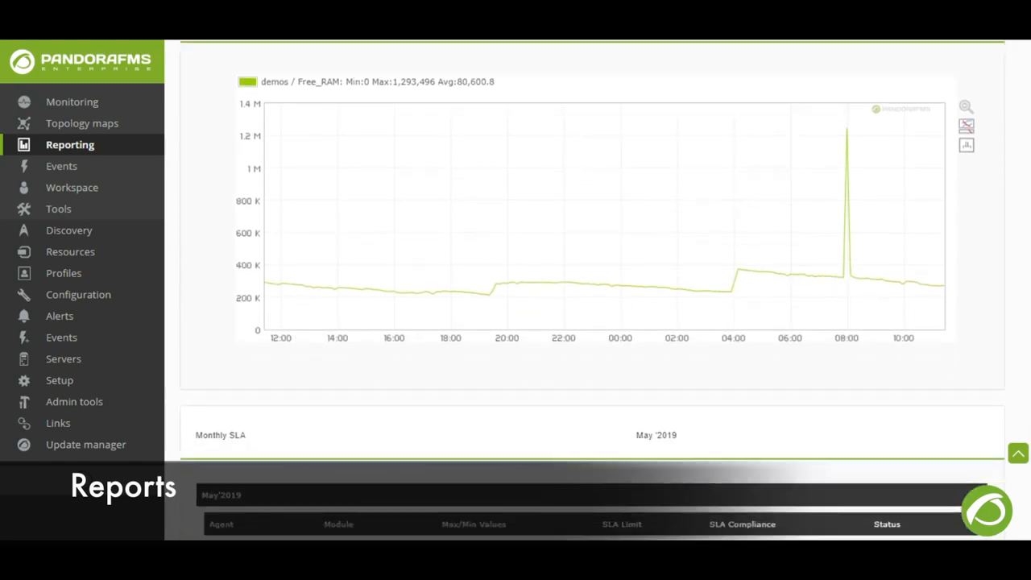
{"action": "scroll", "scroll_direction": "down", "scroll_amount": 3}
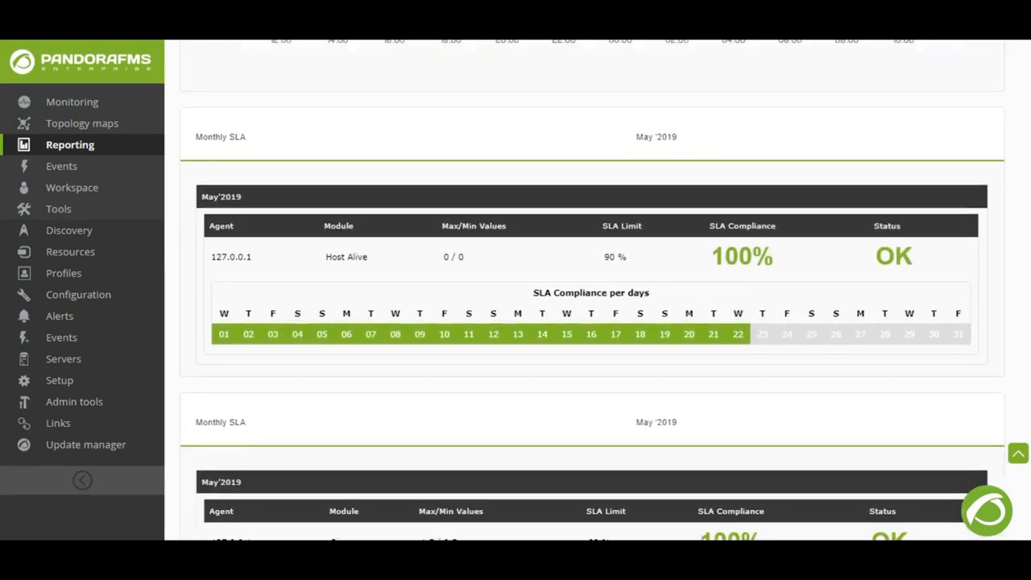
{"action": "scroll", "scroll_direction": "down", "scroll_amount": 3}
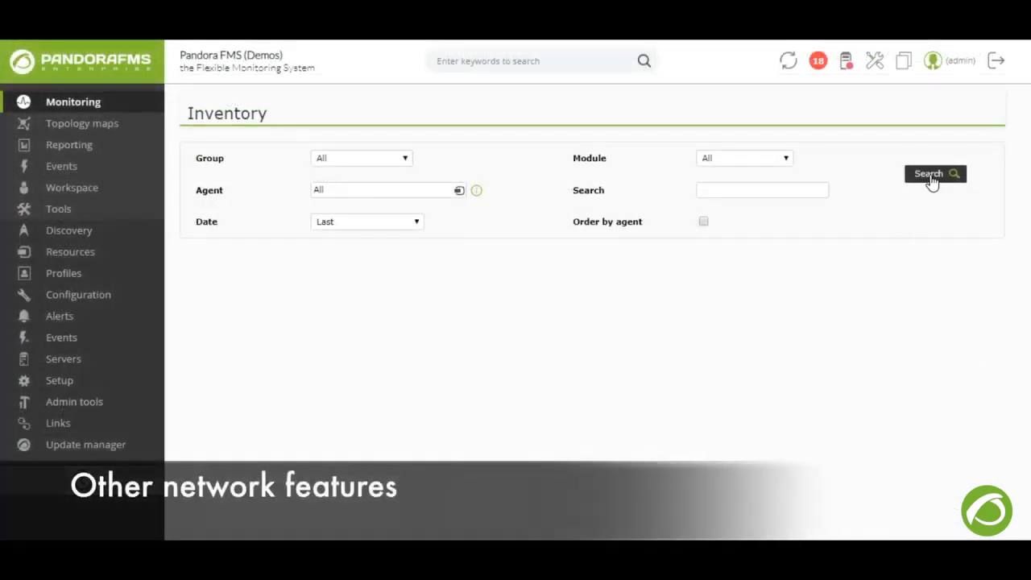
Run the inventory search for all agents and find the Routes section.
{"action": "left_click", "coordinate": [934, 174]}
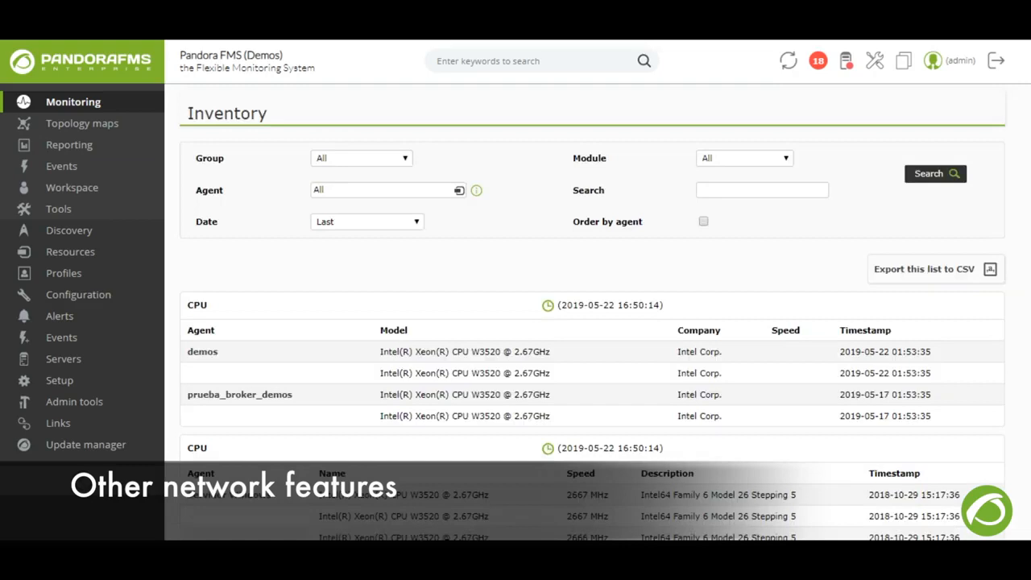
{"action": "type", "text": "rout"}
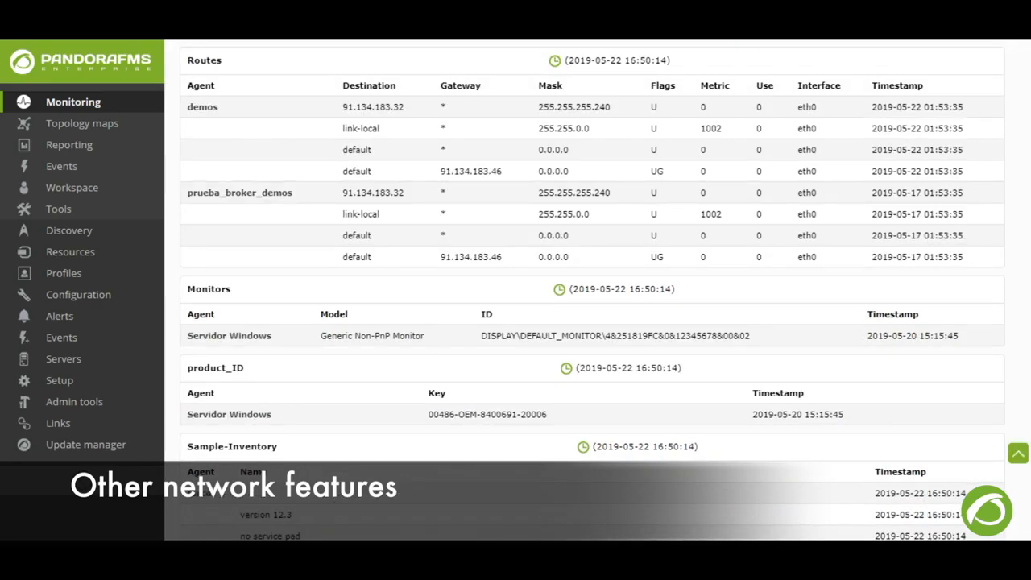
{"action": "mouse_move", "coordinate": [694, 97]}
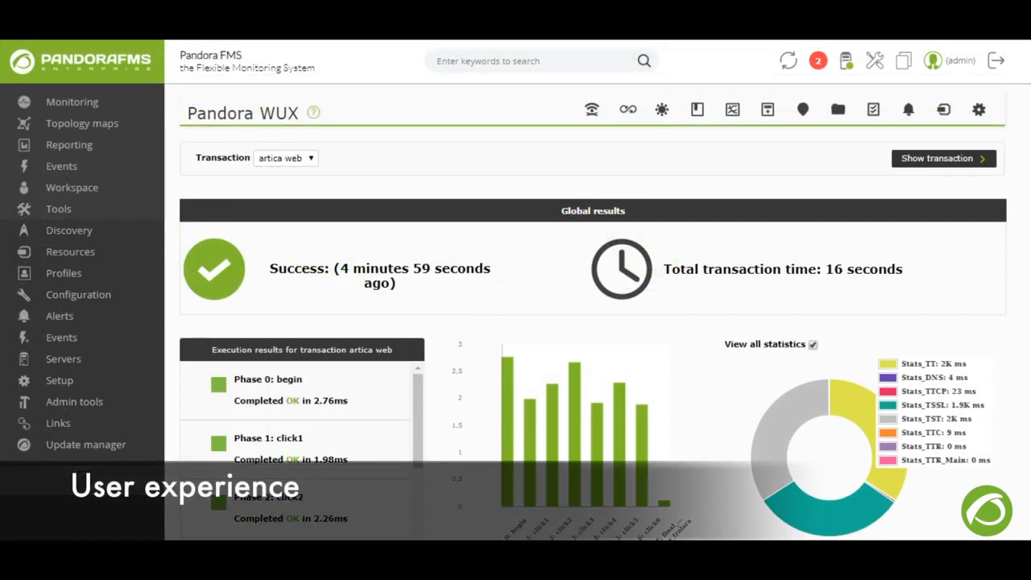
Create the WUX module from the Selenium test file and view the artica transaction's failed run.
{"action": "scroll", "scroll_direction": "down", "scroll_amount": 3}
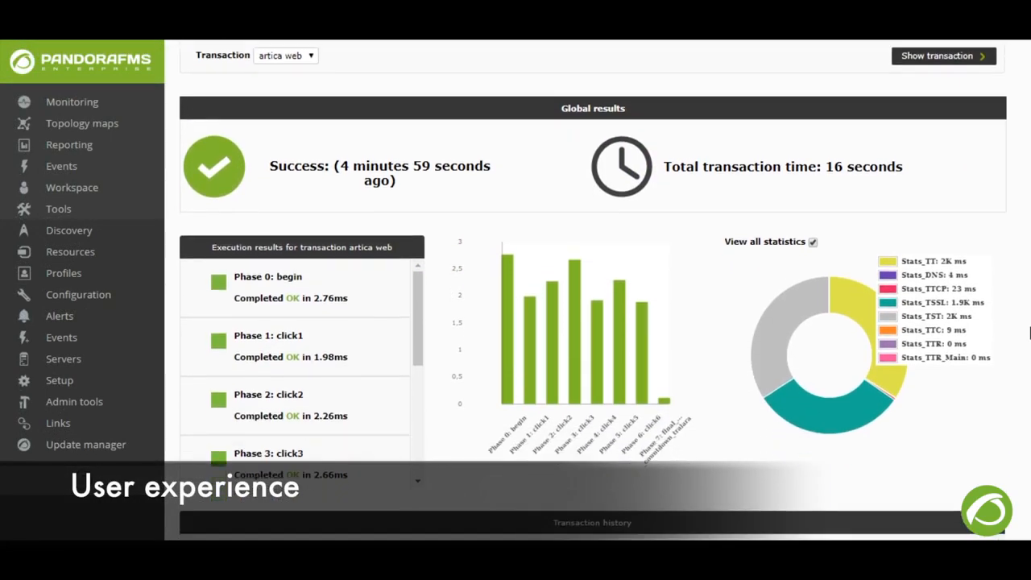
{"action": "scroll", "scroll_direction": "down", "scroll_amount": 3}
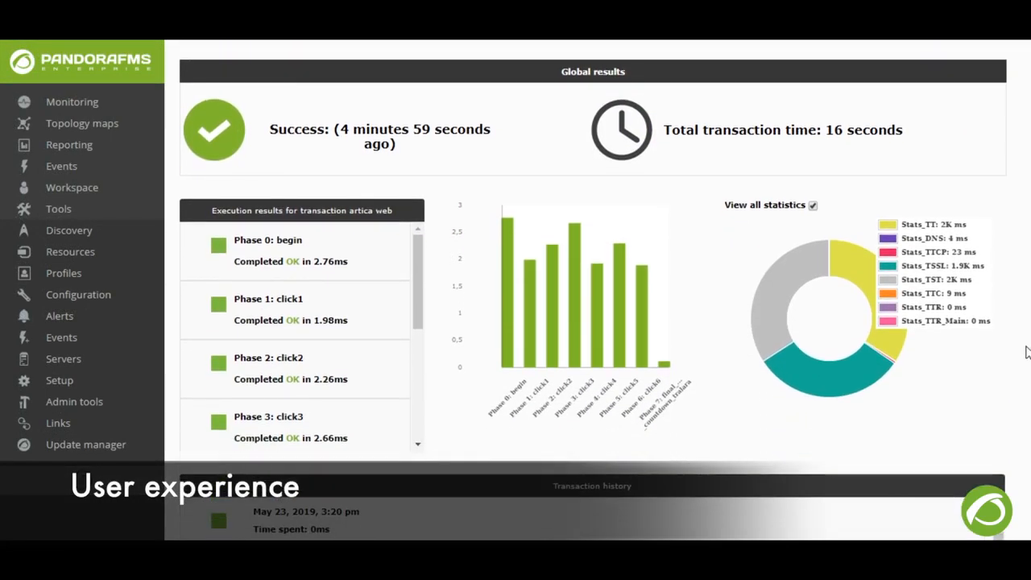
{"action": "scroll", "scroll_direction": "down", "scroll_amount": 3}
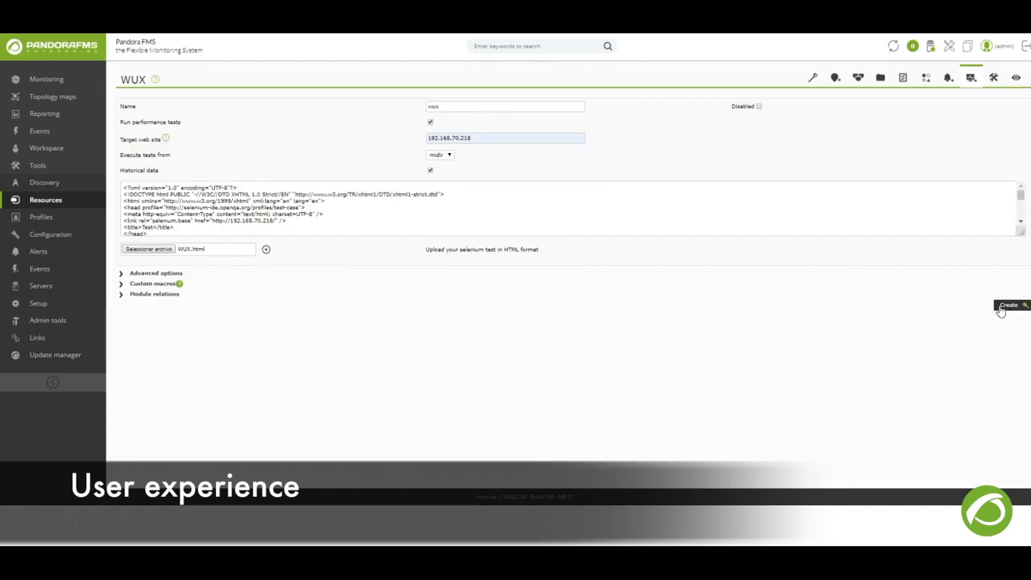
{"action": "left_click", "coordinate": [1009, 306]}
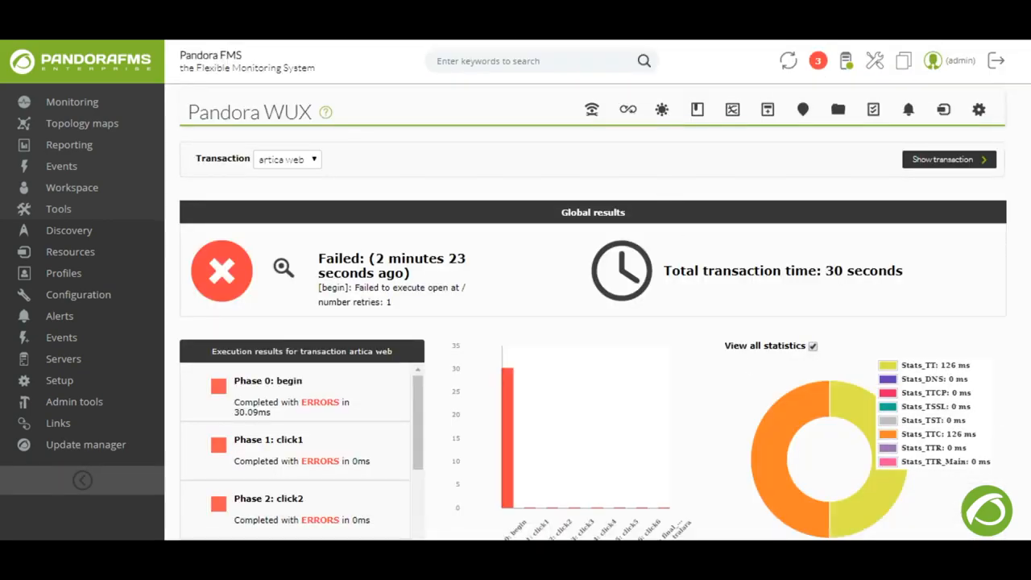
{"action": "scroll", "scroll_direction": "down", "scroll_amount": 3}
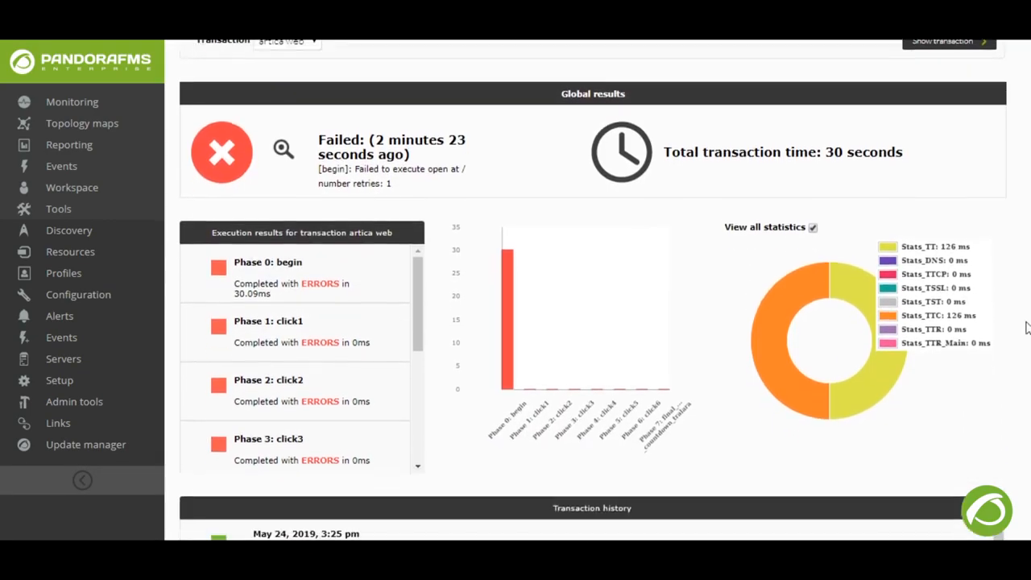